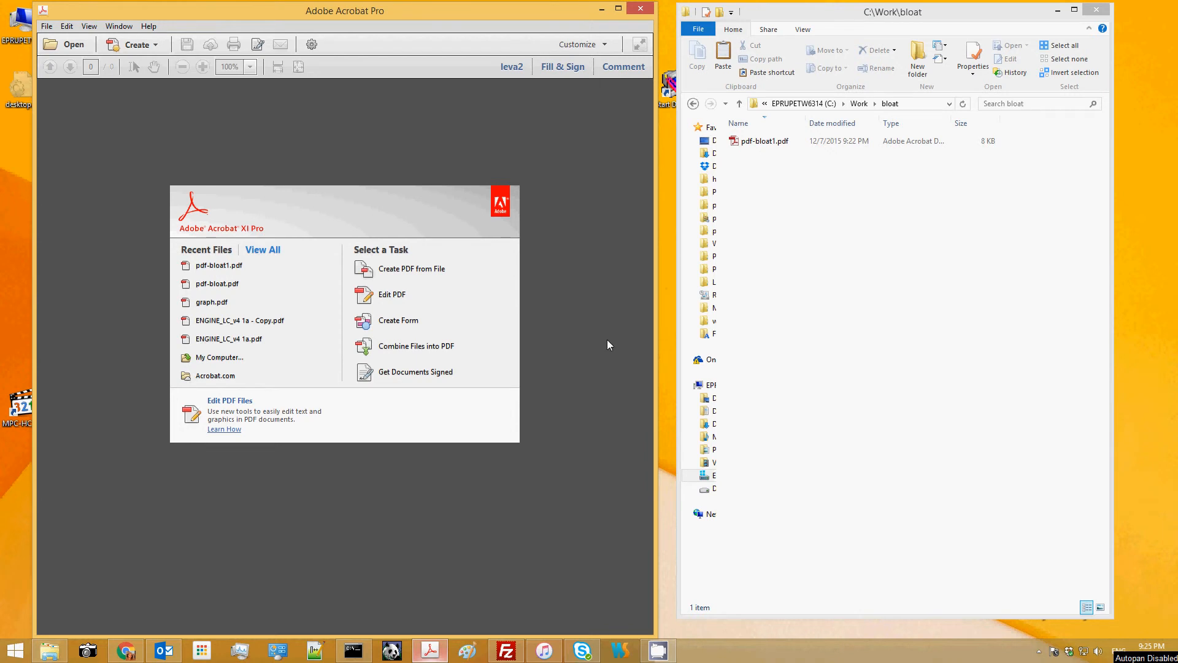
pyautogui.moveTo(608, 293)
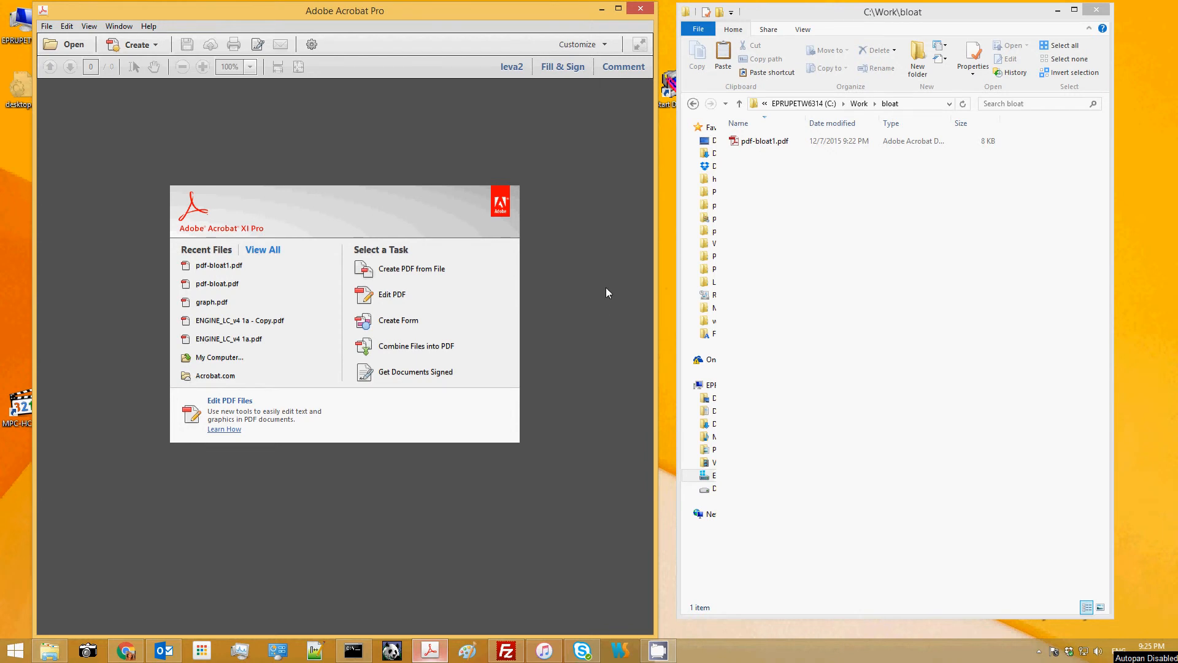
pyautogui.moveTo(391, 233)
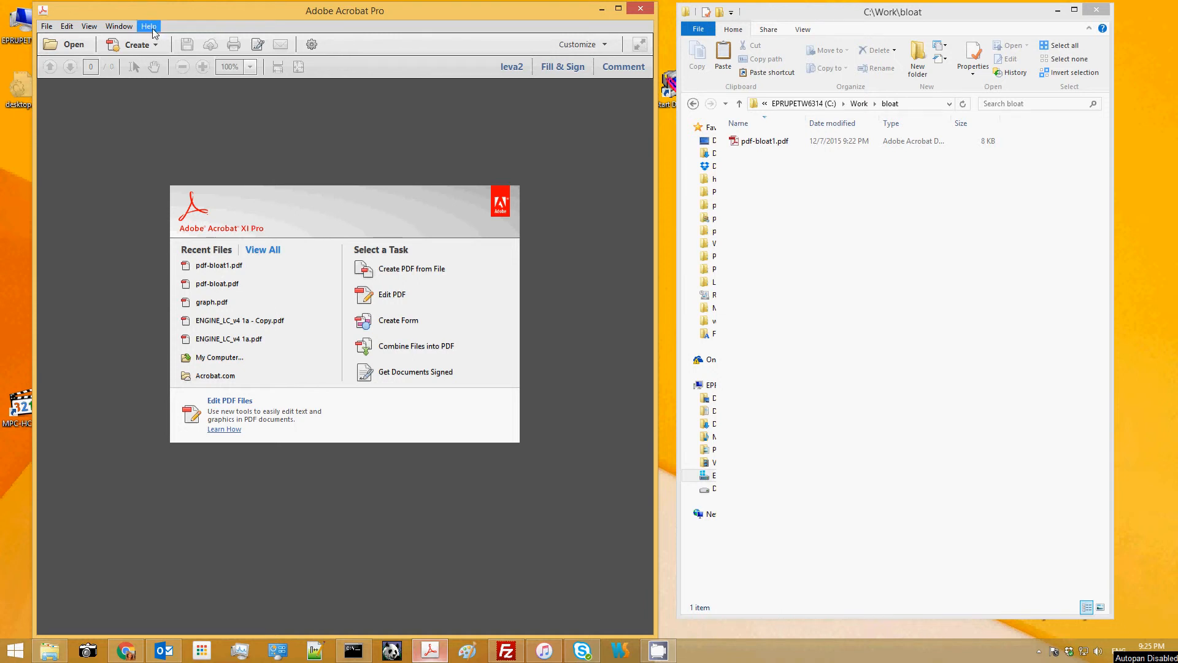
# - Check for Acrobat updates from the Help menu and dismiss the result
pyautogui.click(149, 26)
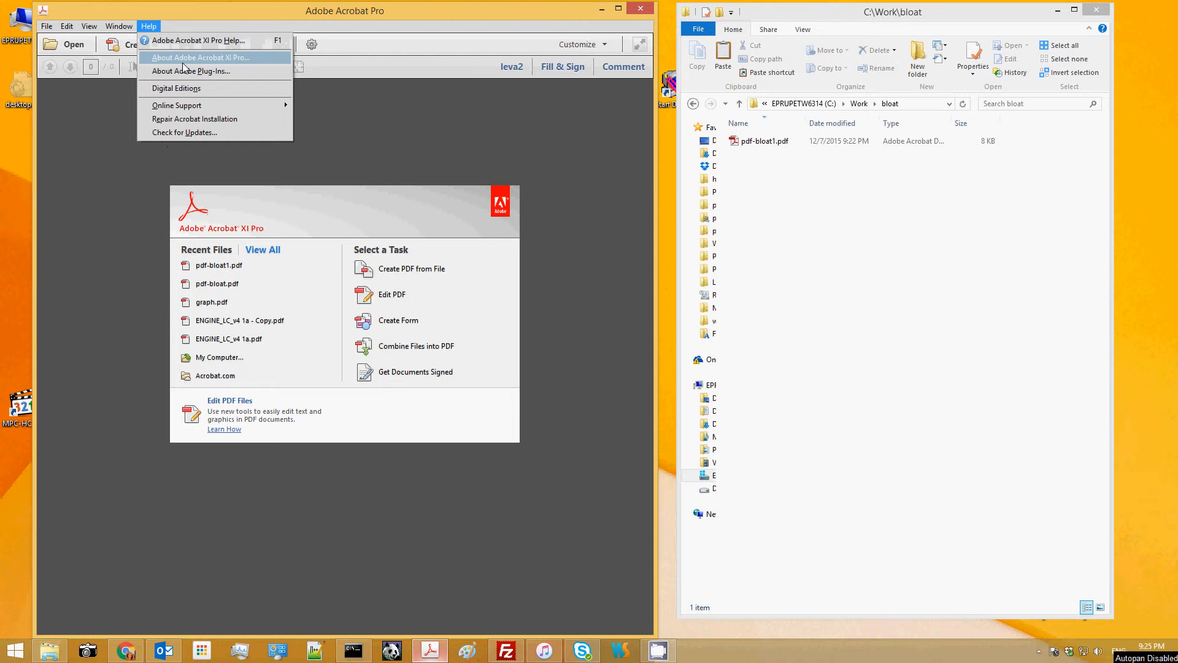
pyautogui.moveTo(184, 132)
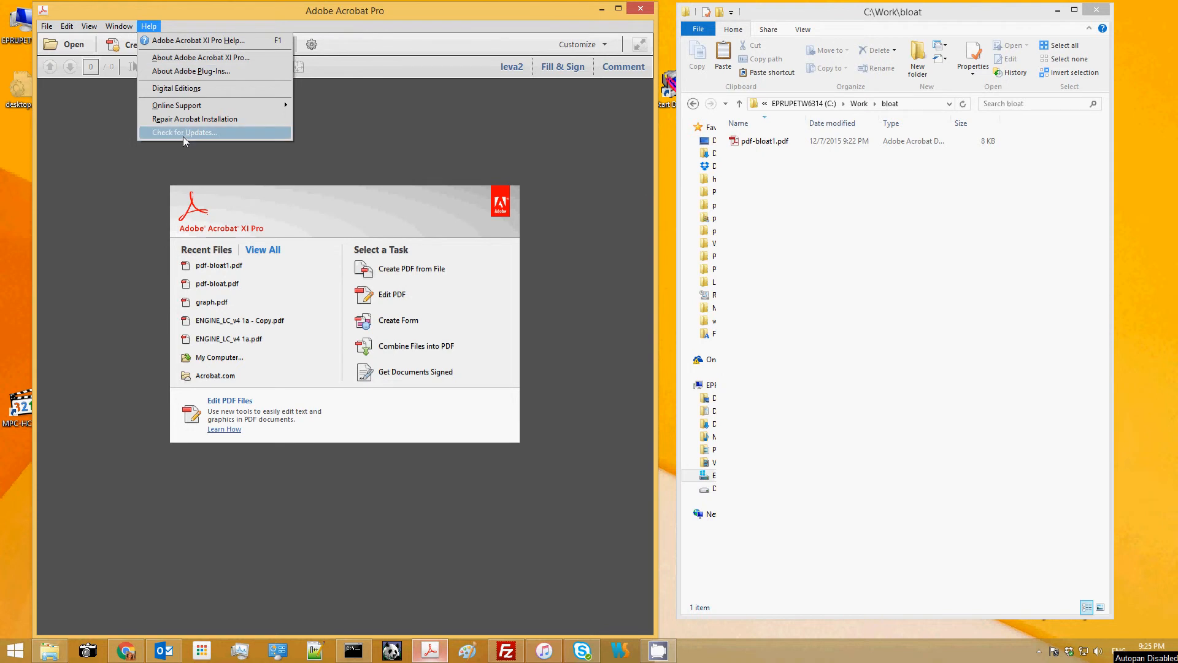
pyautogui.click(183, 133)
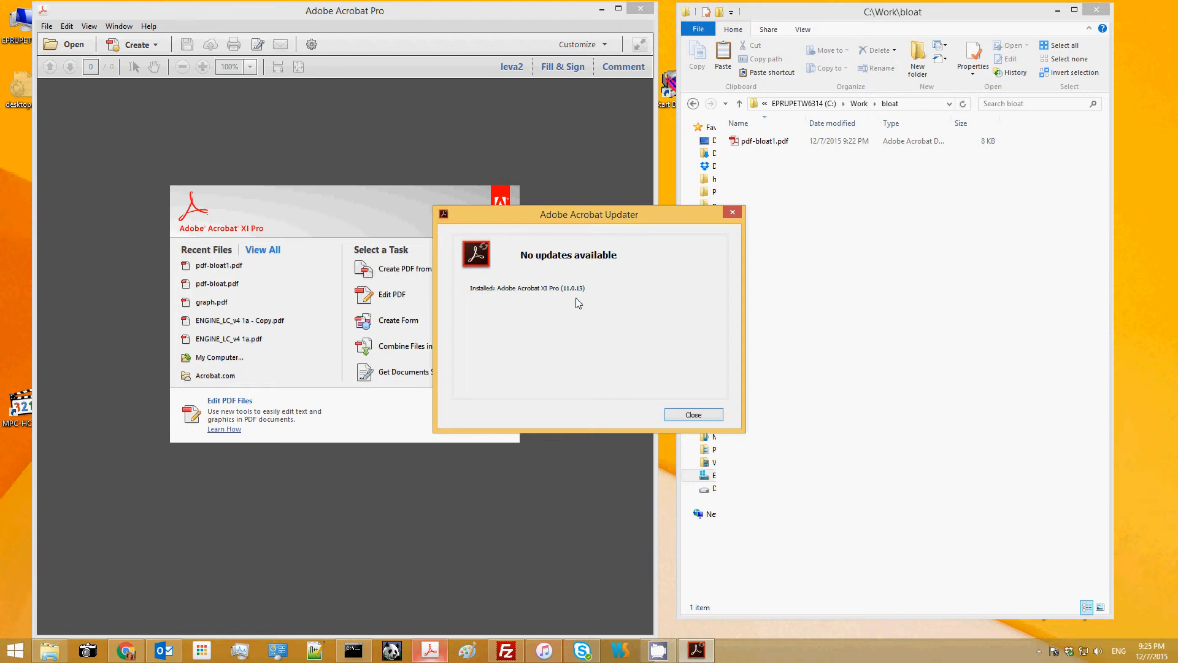
pyautogui.moveTo(573, 295)
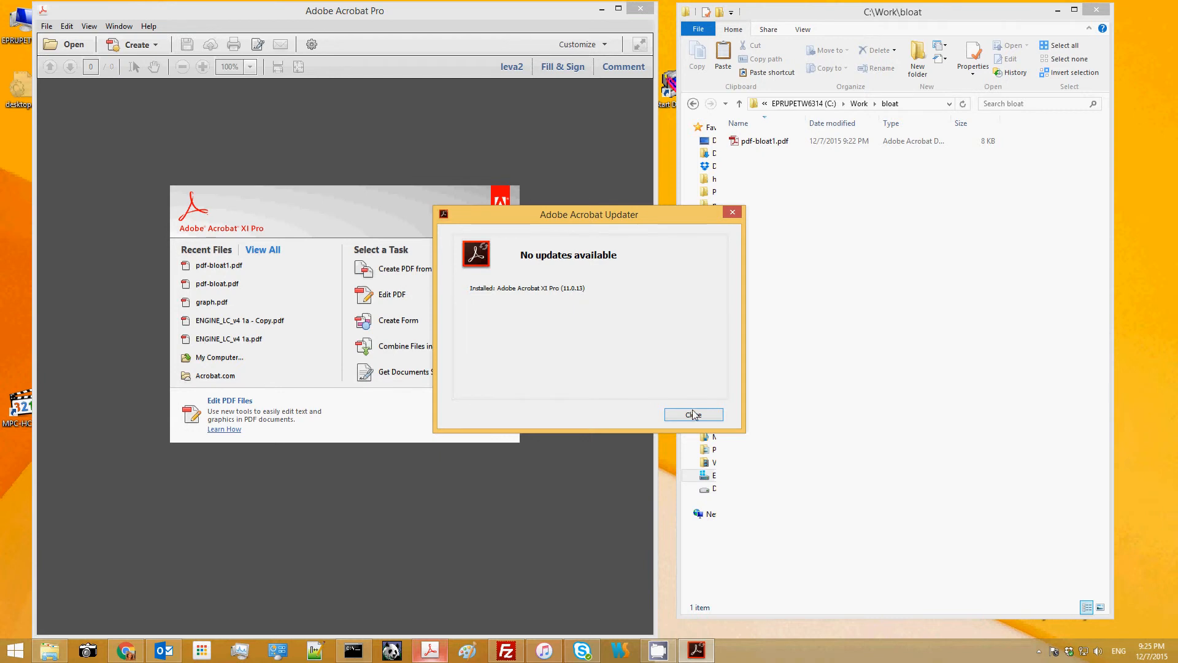
pyautogui.click(692, 414)
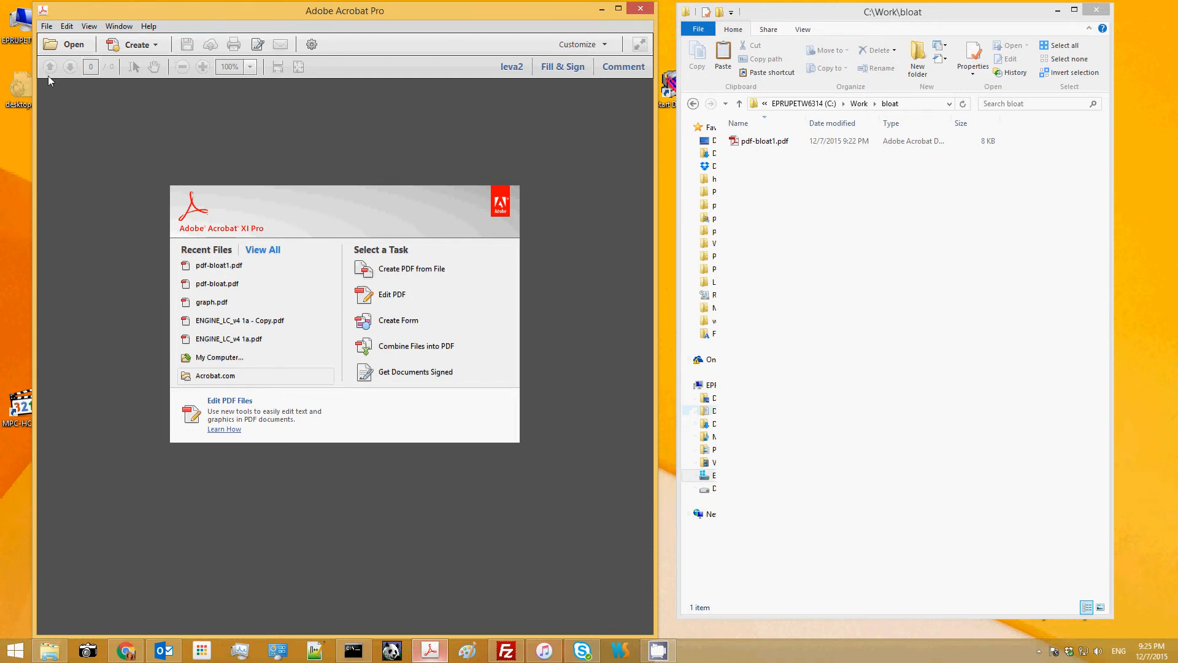
pyautogui.moveTo(410, 490)
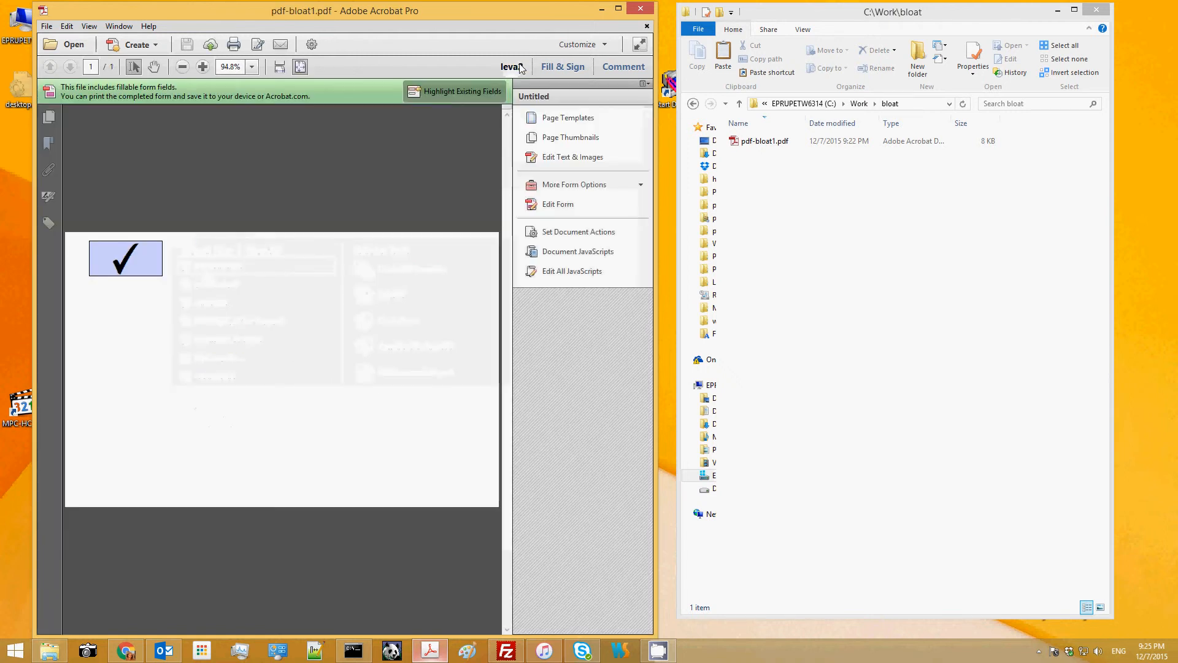
# - Review the document's event actions, then select the Check Box1 field in form editing
pyautogui.click(578, 232)
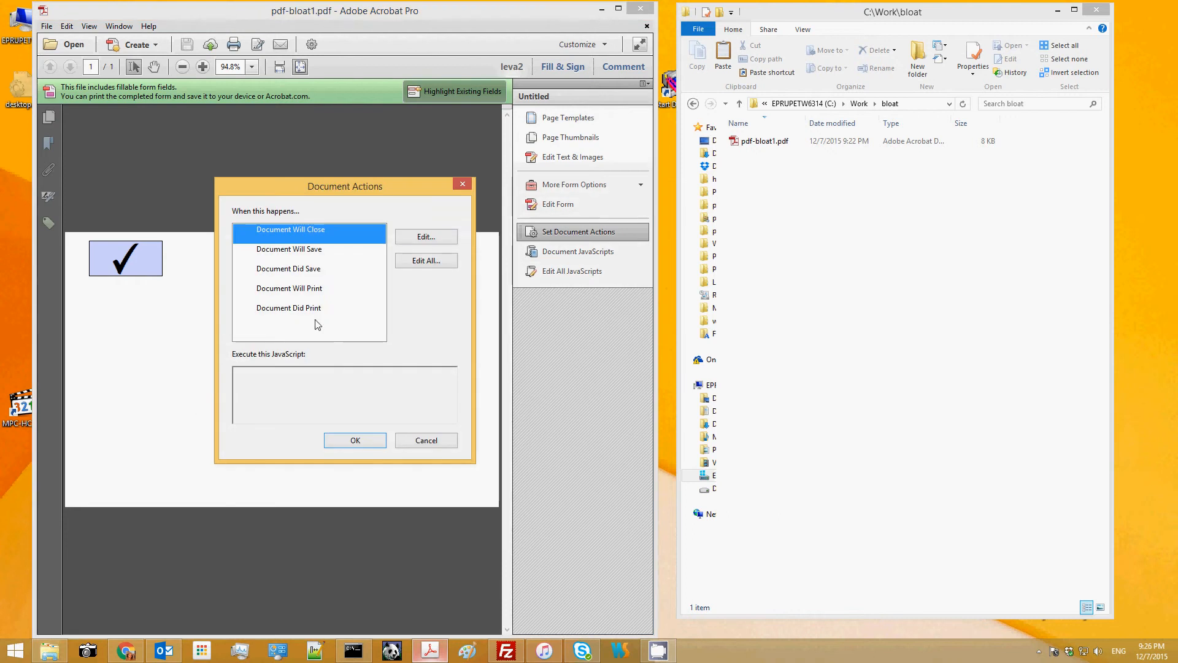
pyautogui.click(578, 250)
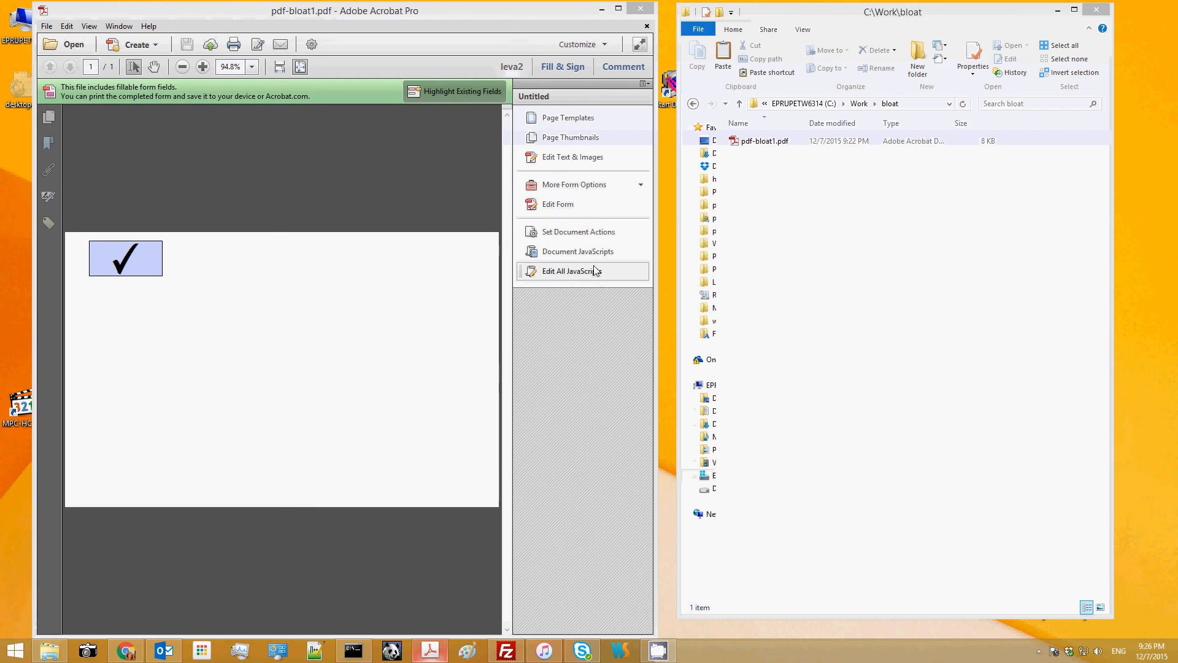
pyautogui.click(573, 157)
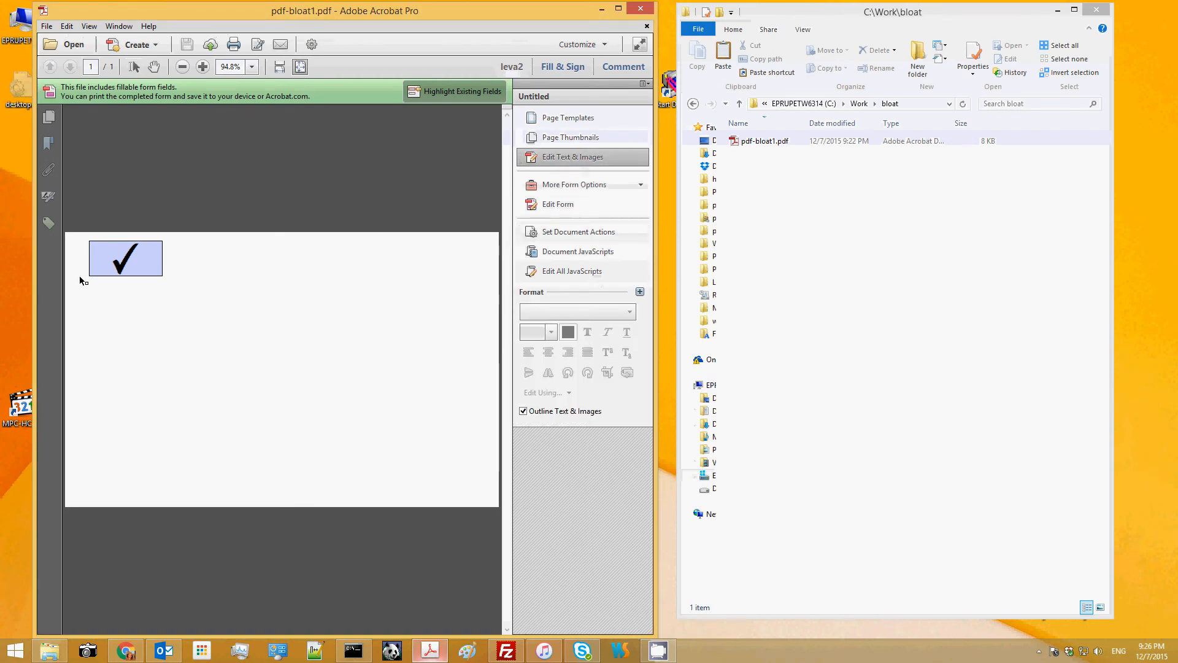
pyautogui.click(558, 204)
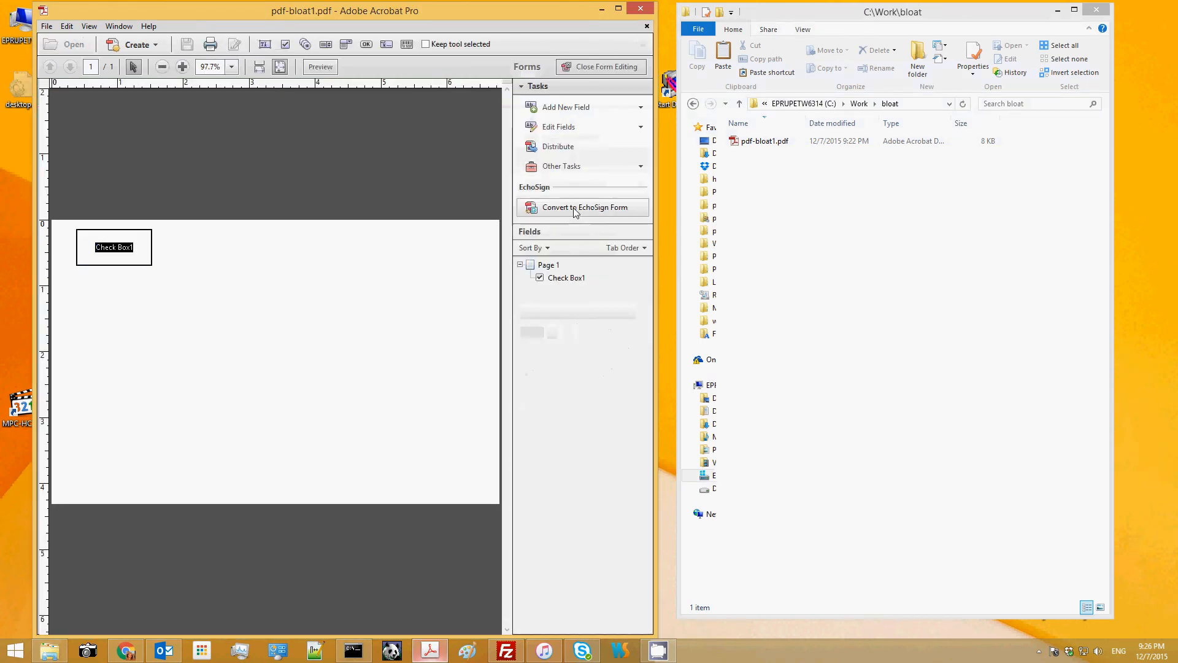
pyautogui.click(113, 247)
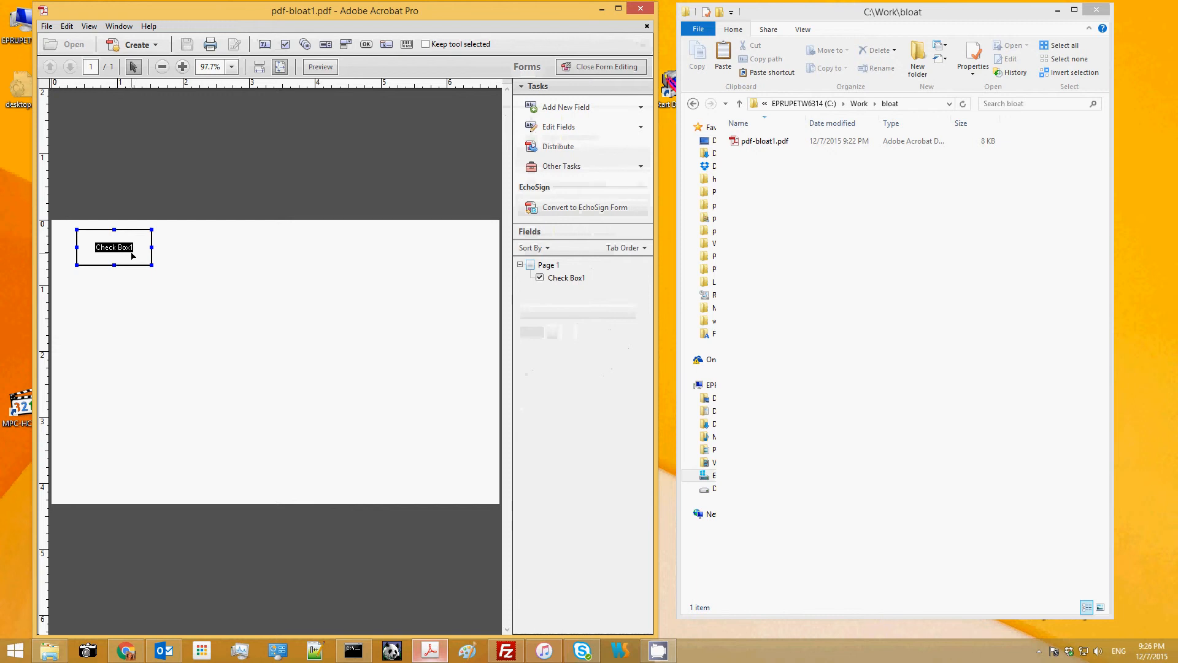
pyautogui.click(600, 66)
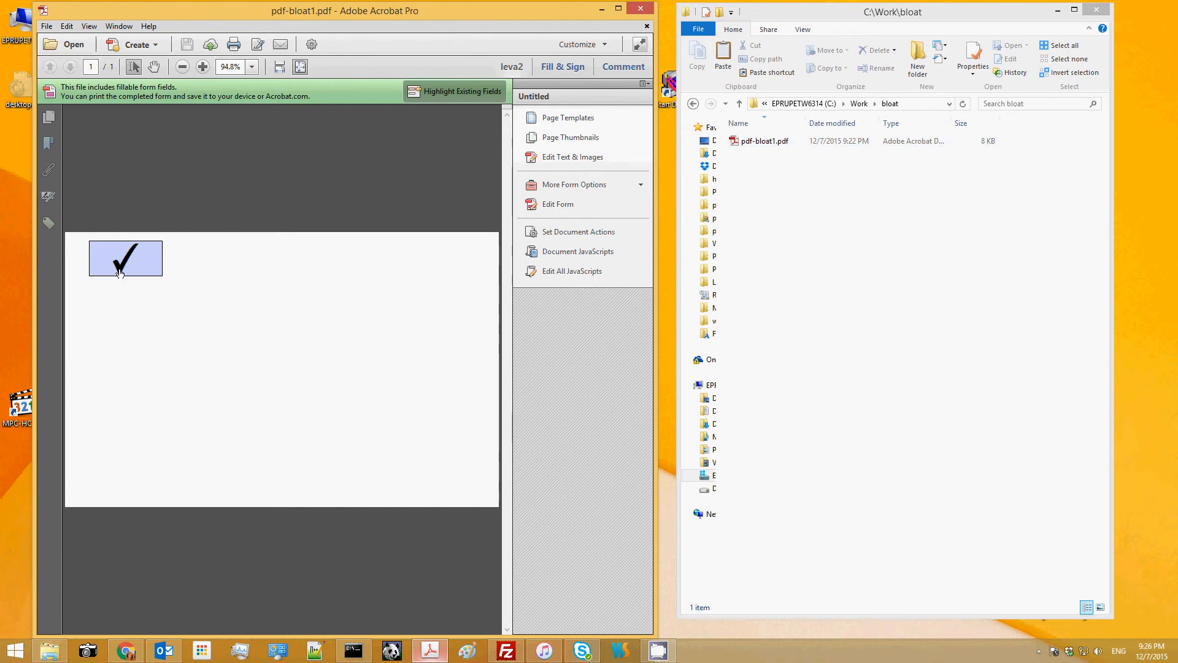
pyautogui.moveTo(129, 259)
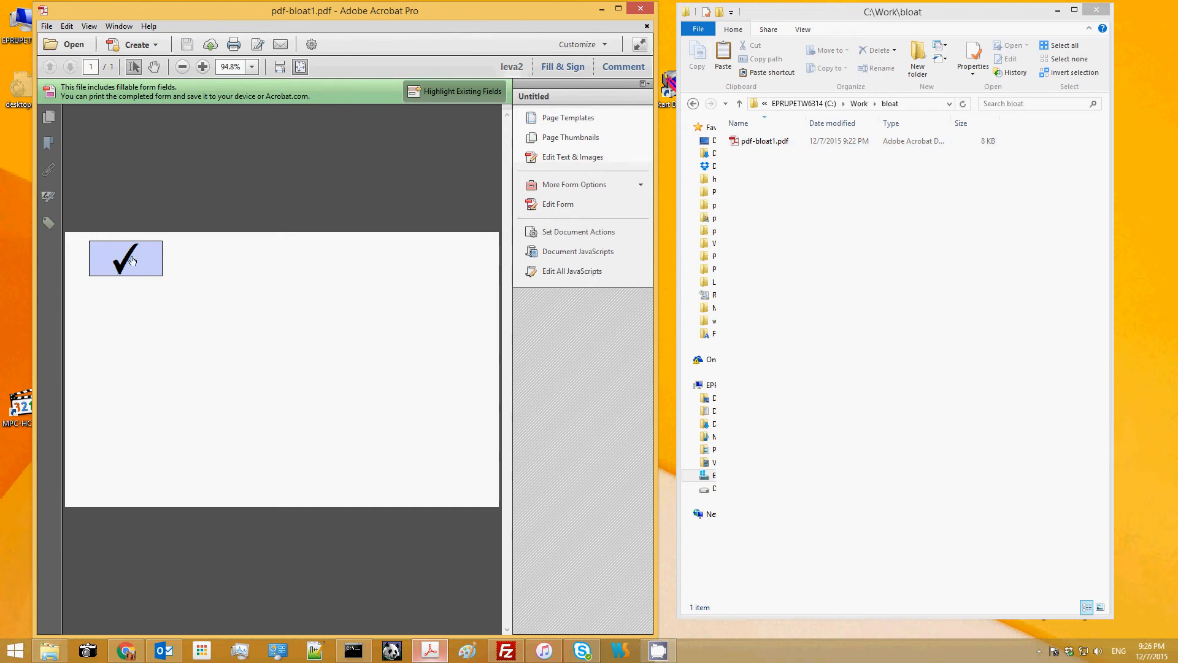
# - Clear the checkbox so the next save grows pdf-bloat1.pdf from 8 KB to 20 KB
pyautogui.click(763, 140)
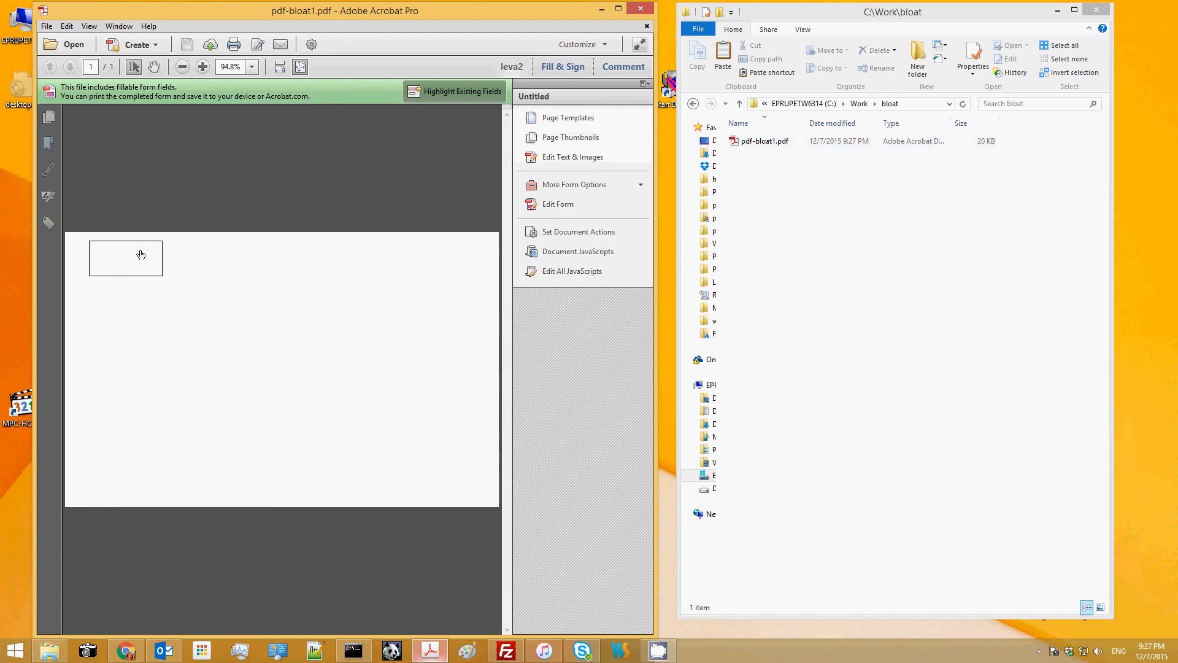
# - Toggle the checkbox on and off repeatedly between saves, ending with it ticked at 66 KB
pyautogui.click(125, 258)
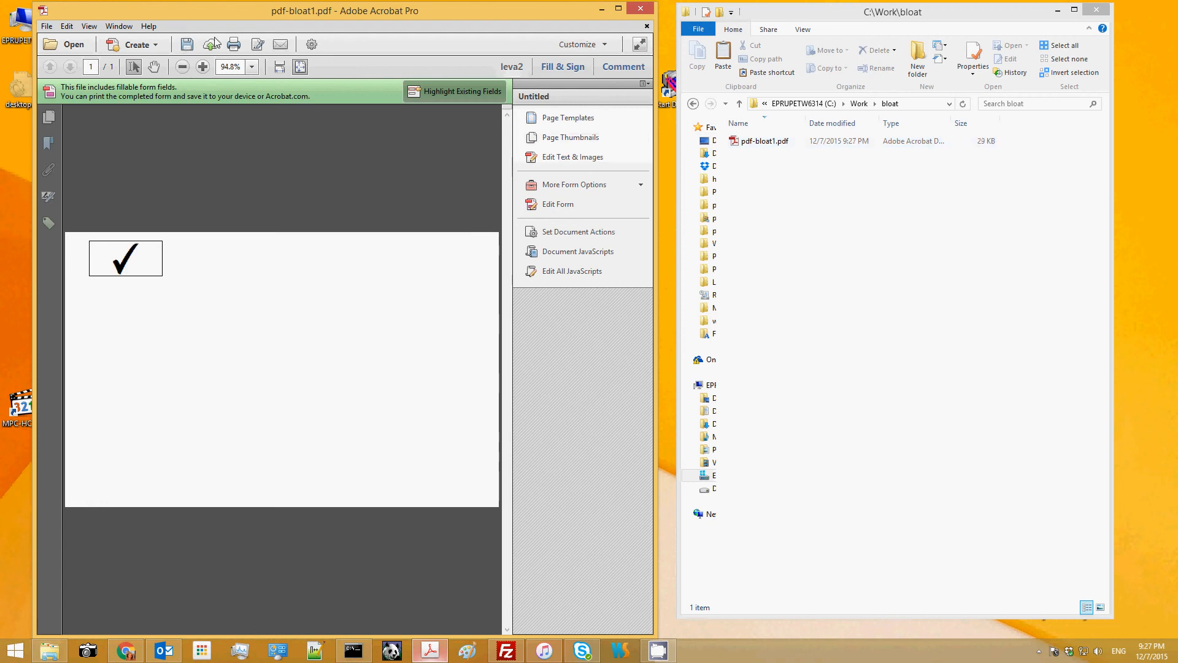
pyautogui.click(125, 258)
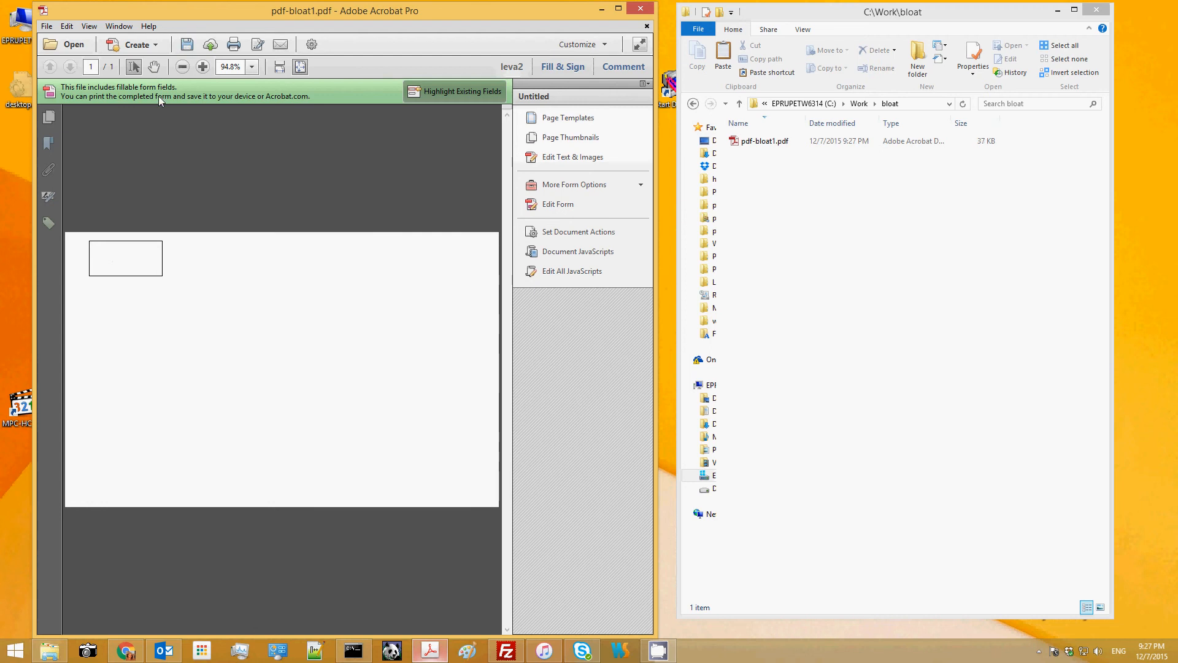
pyautogui.click(126, 259)
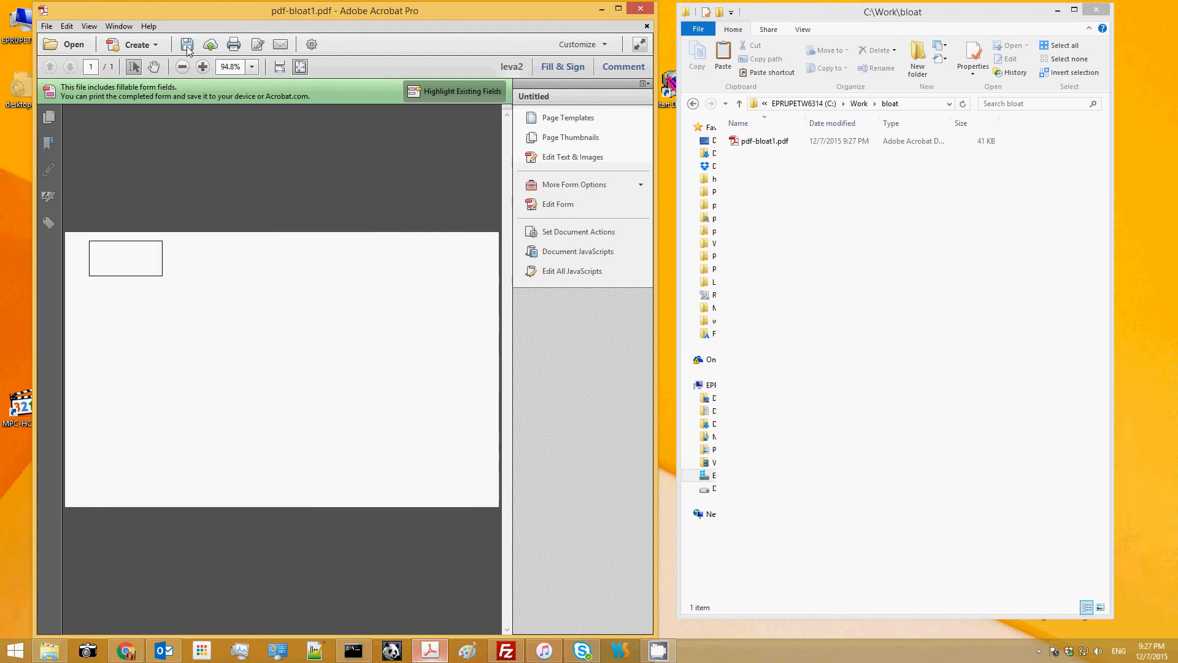
pyautogui.click(125, 258)
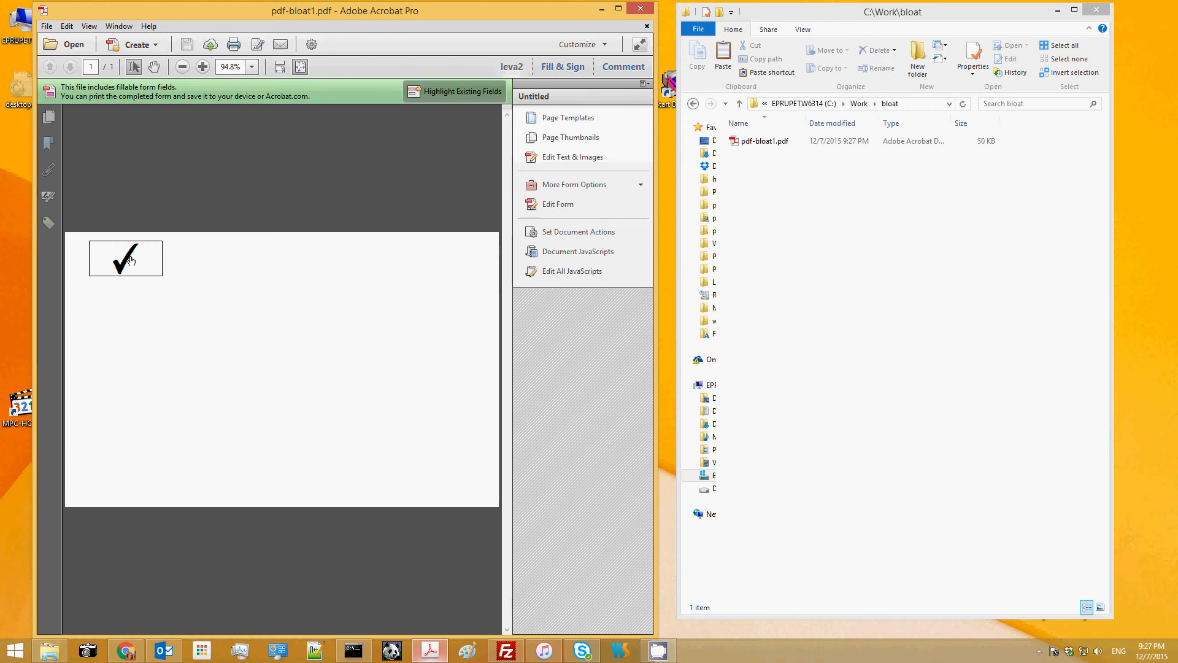
pyautogui.click(125, 257)
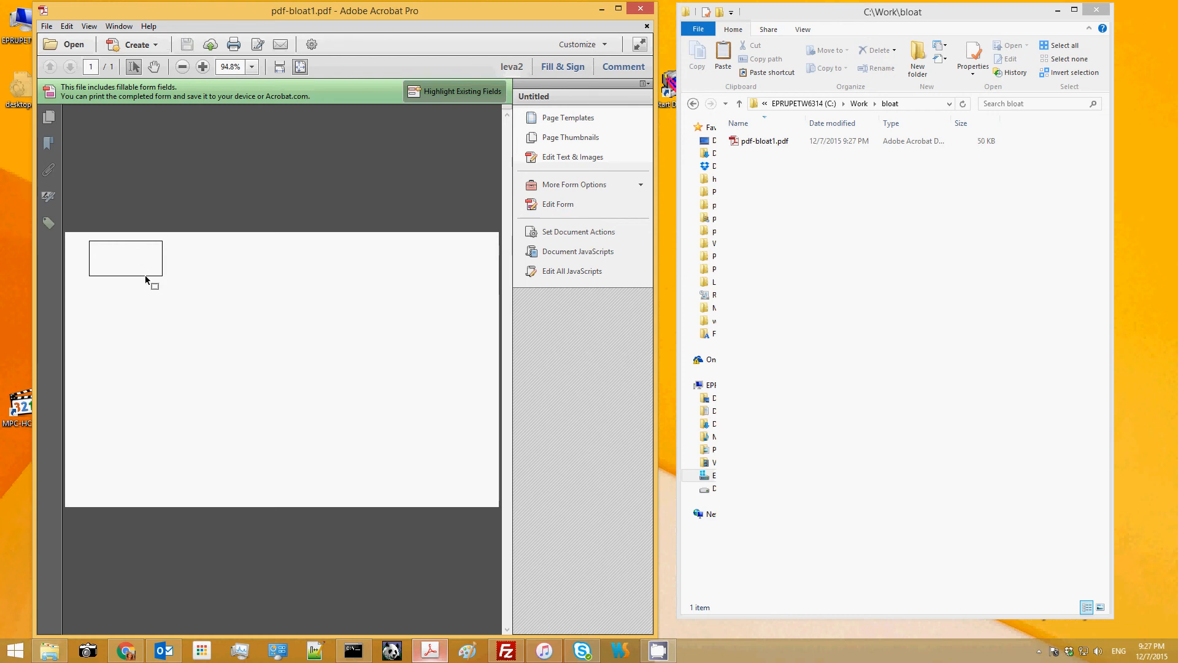
pyautogui.click(125, 258)
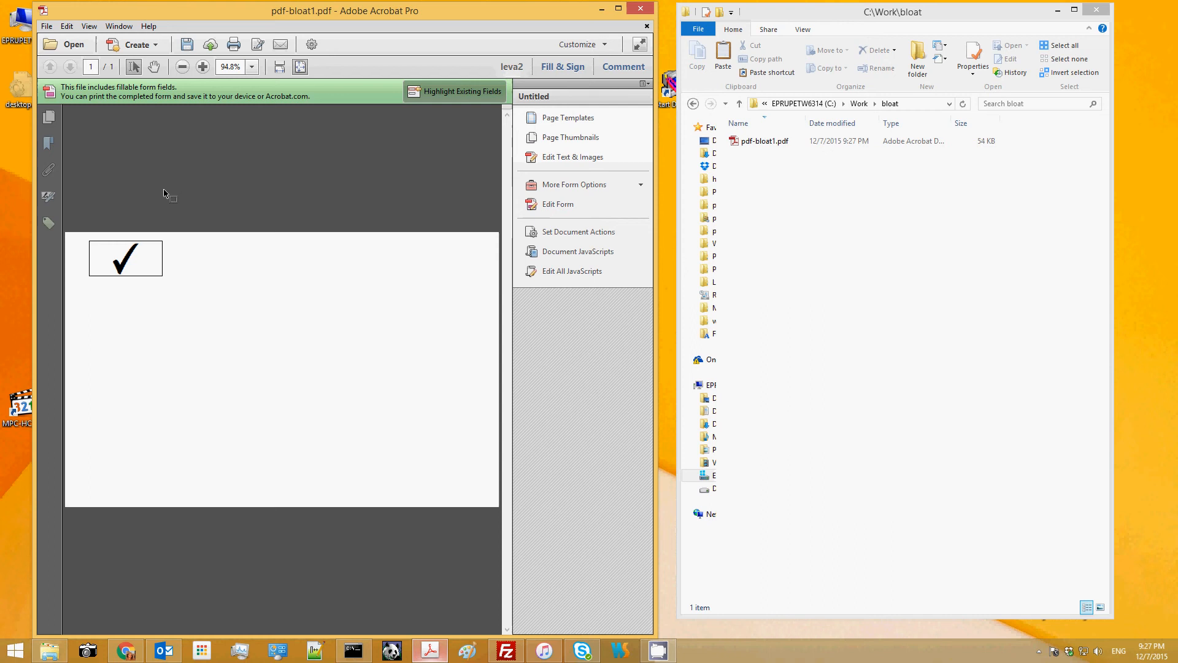
pyautogui.click(126, 258)
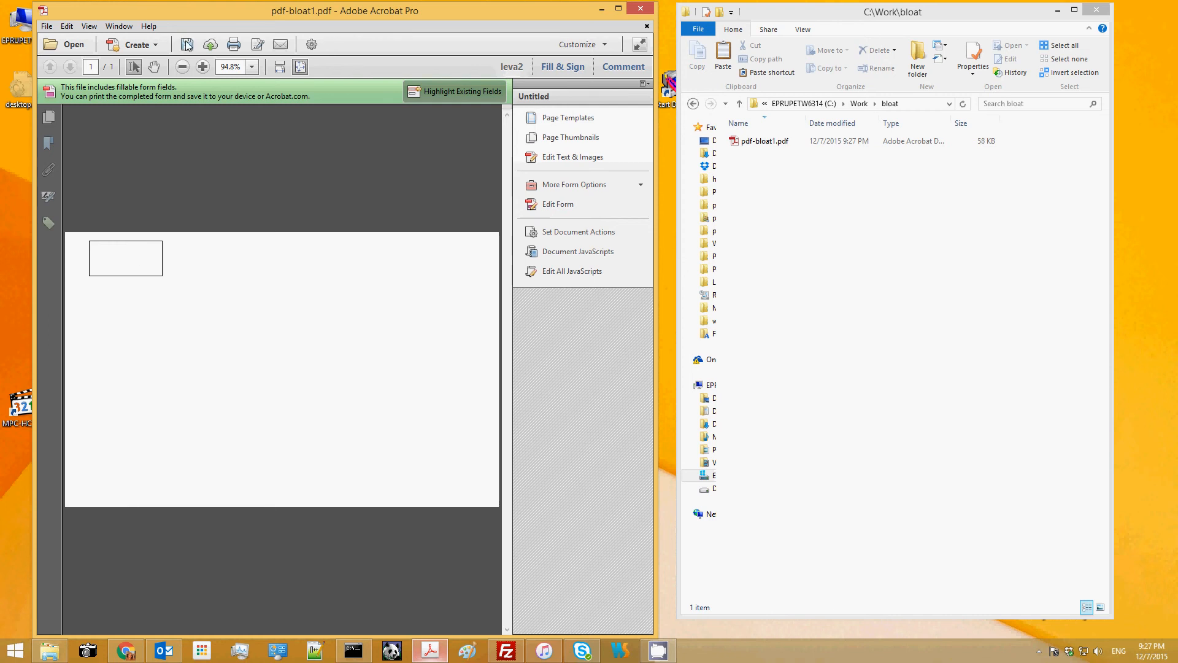
pyautogui.click(125, 258)
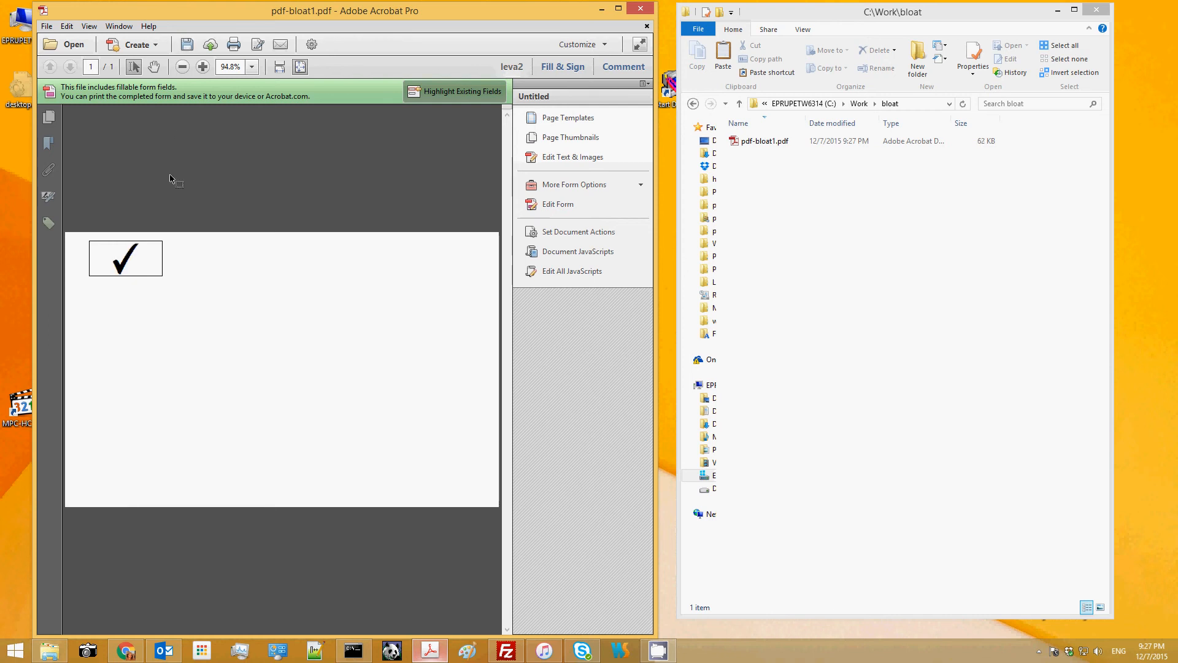
pyautogui.click(125, 258)
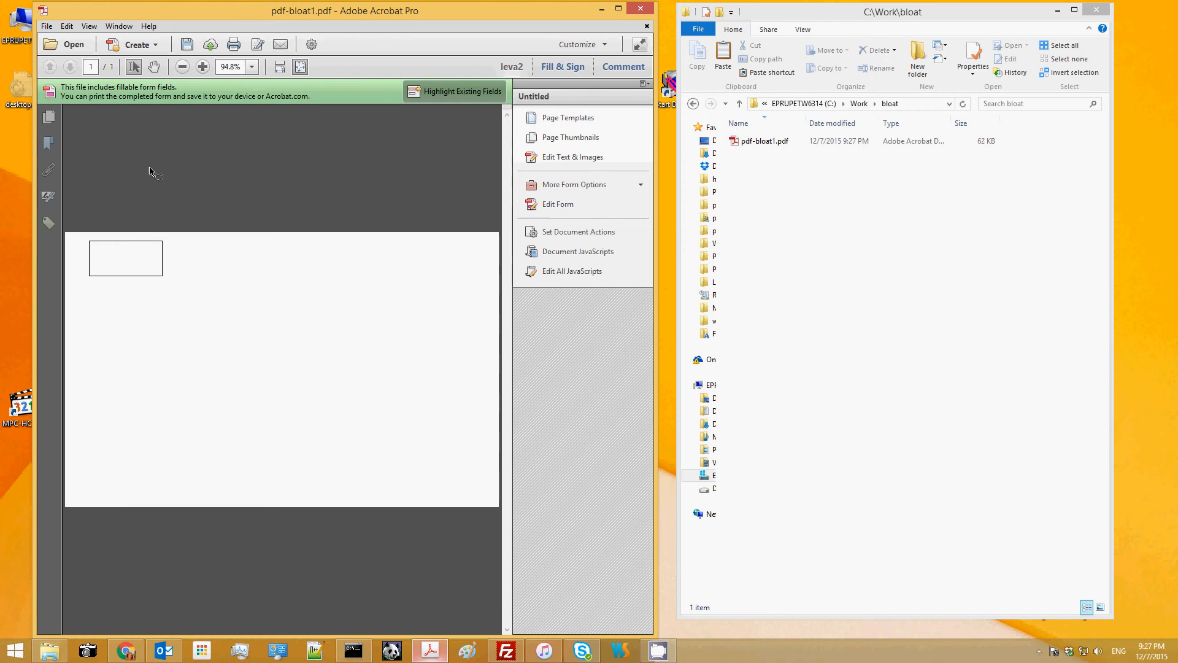
pyautogui.click(125, 259)
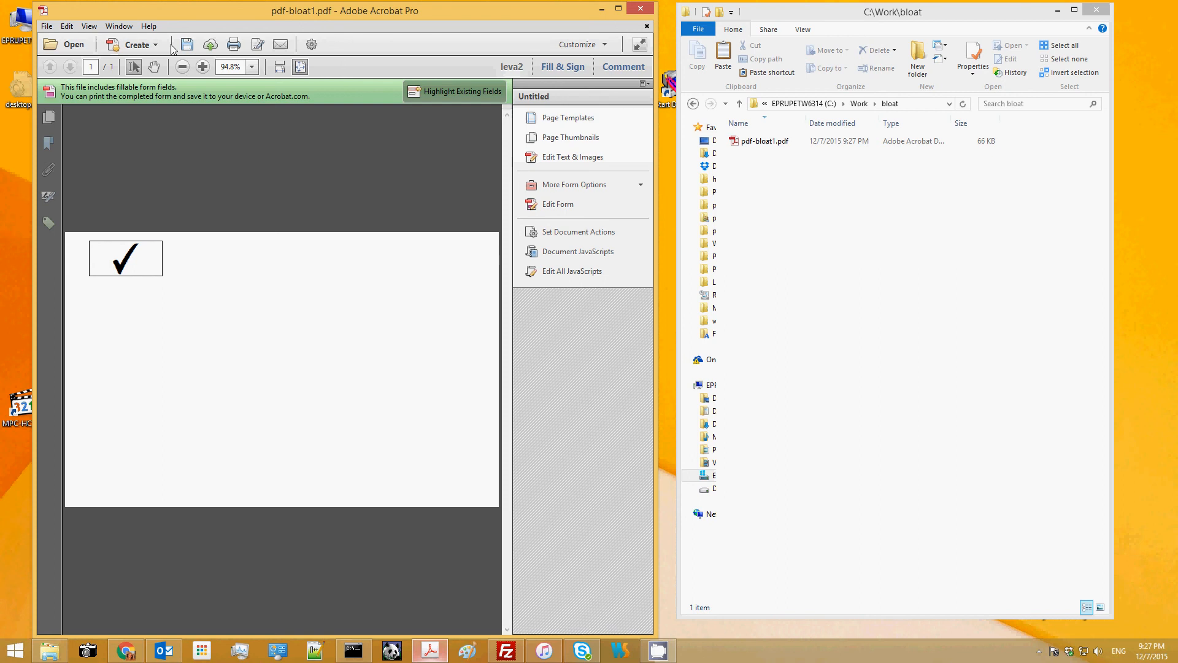
# - Start Save As and edit the file name to create the pdf-bloat2.pdf copy
pyautogui.click(45, 26)
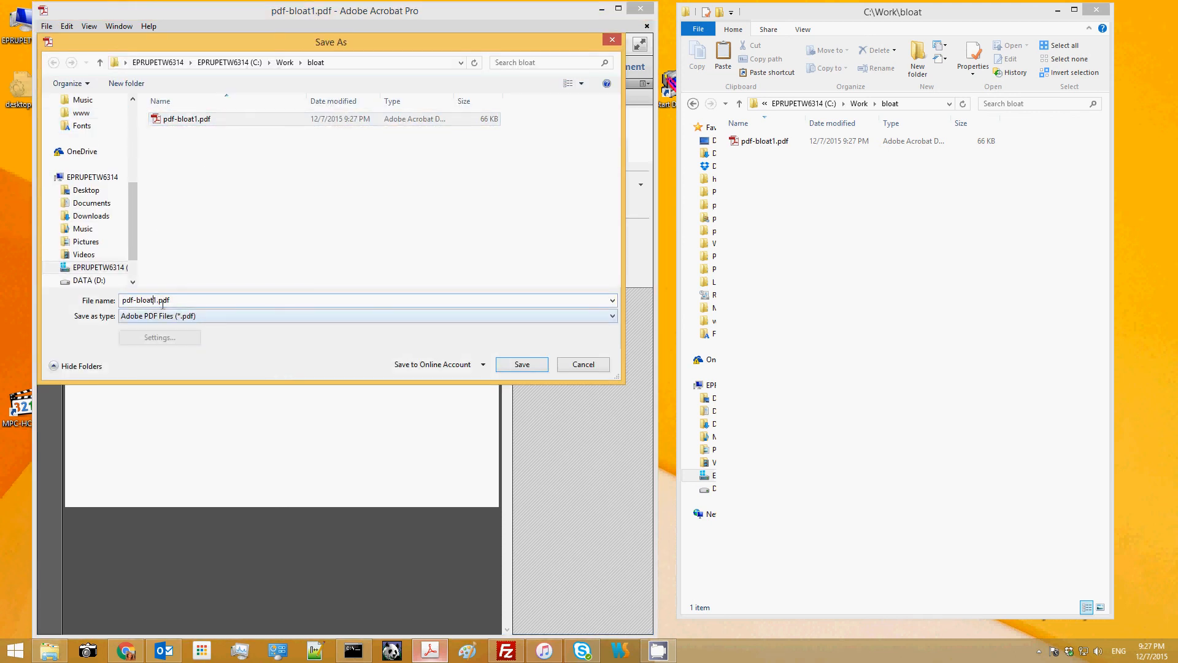
pyautogui.click(520, 364)
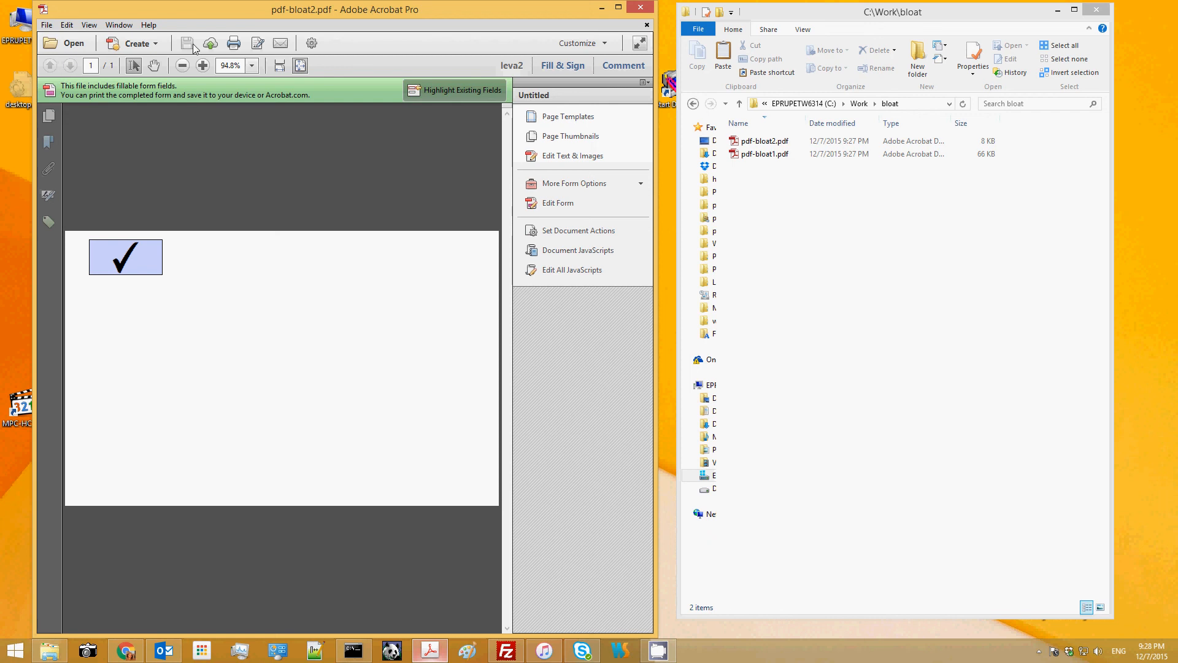
pyautogui.moveTo(186, 43)
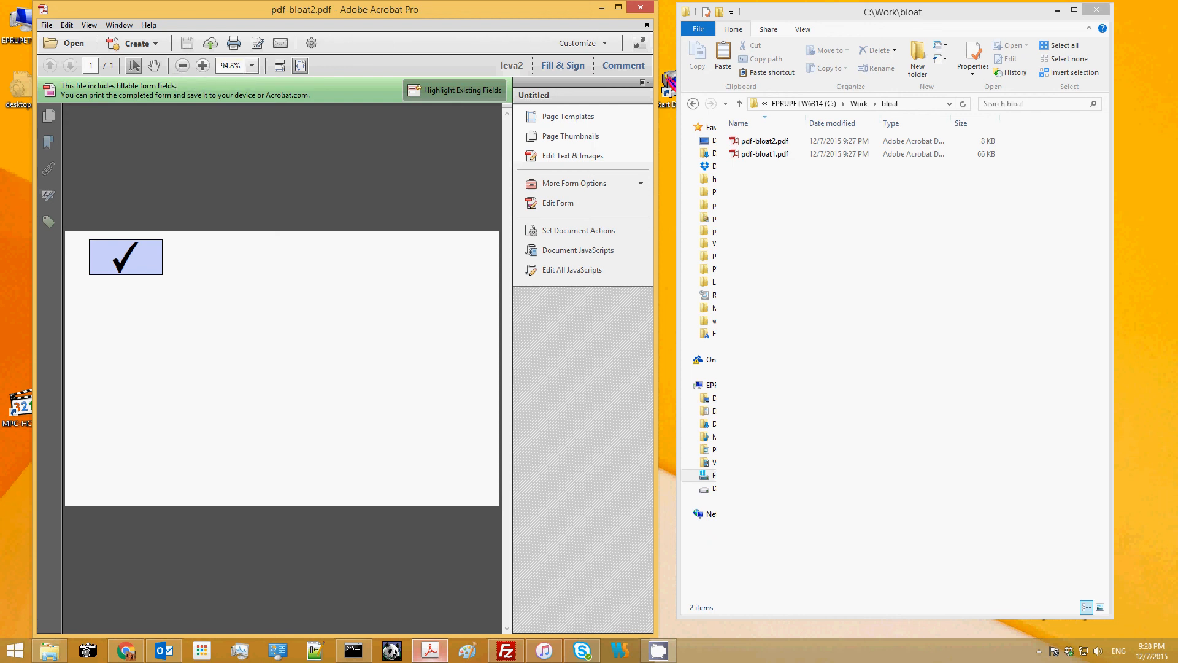
pyautogui.moveTo(376, 148)
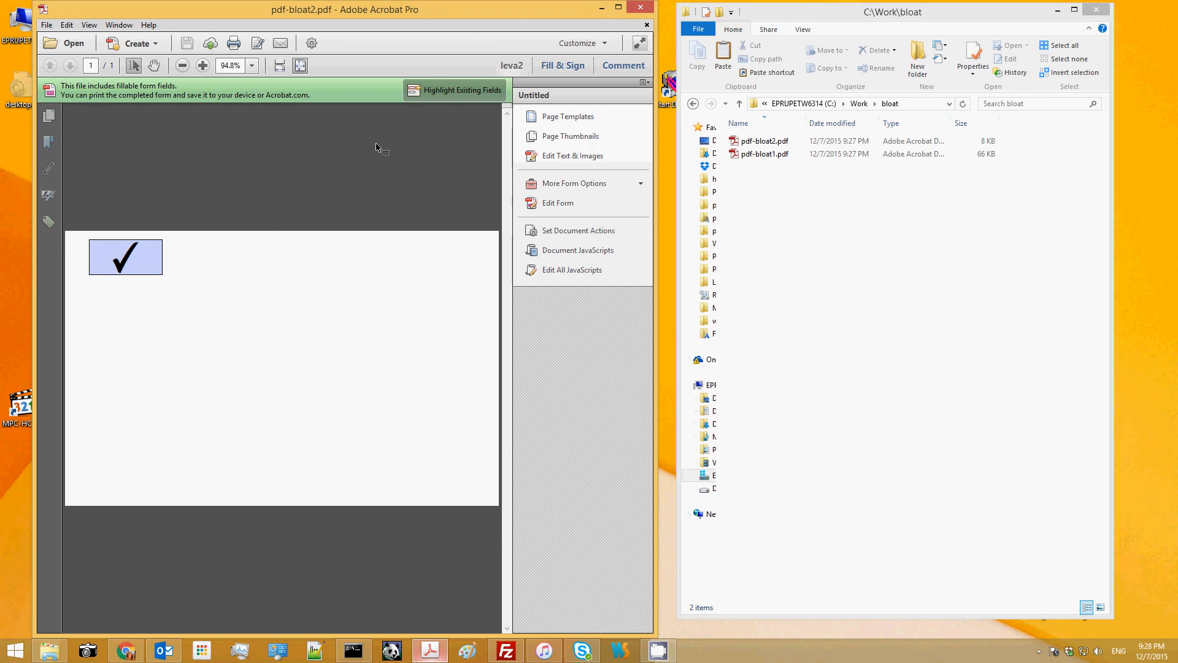